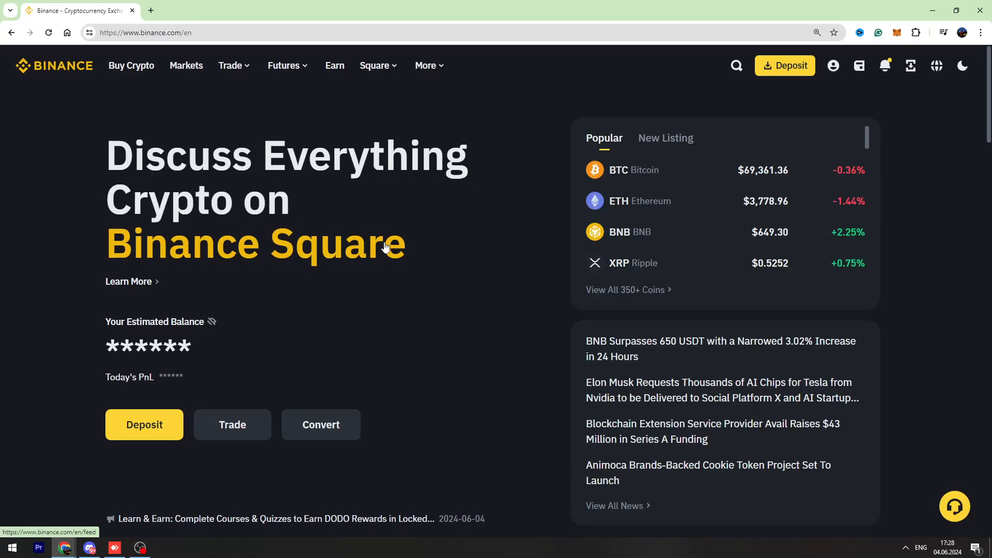
{"action": "mouse_move", "coordinate": [249, 161]}
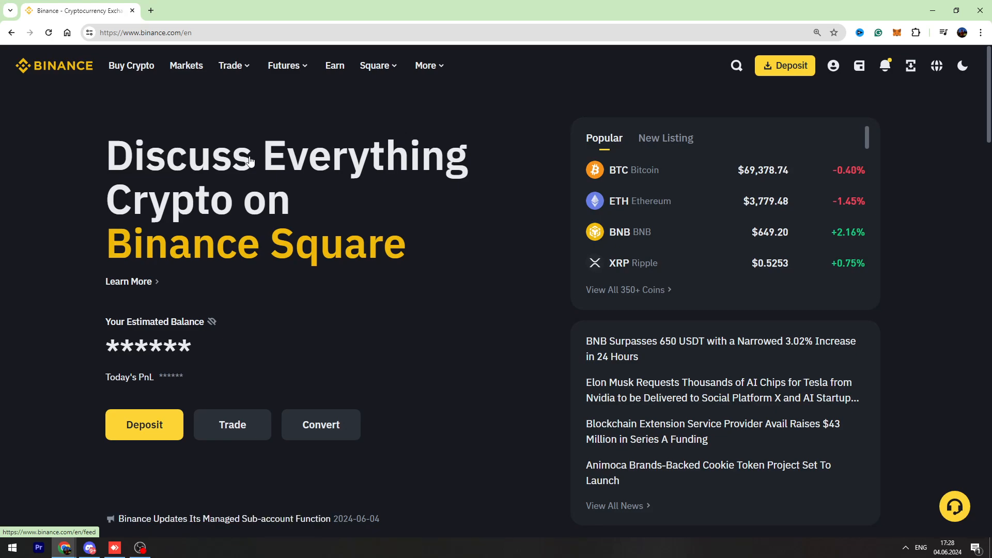
{"action": "mouse_move", "coordinate": [133, 93]}
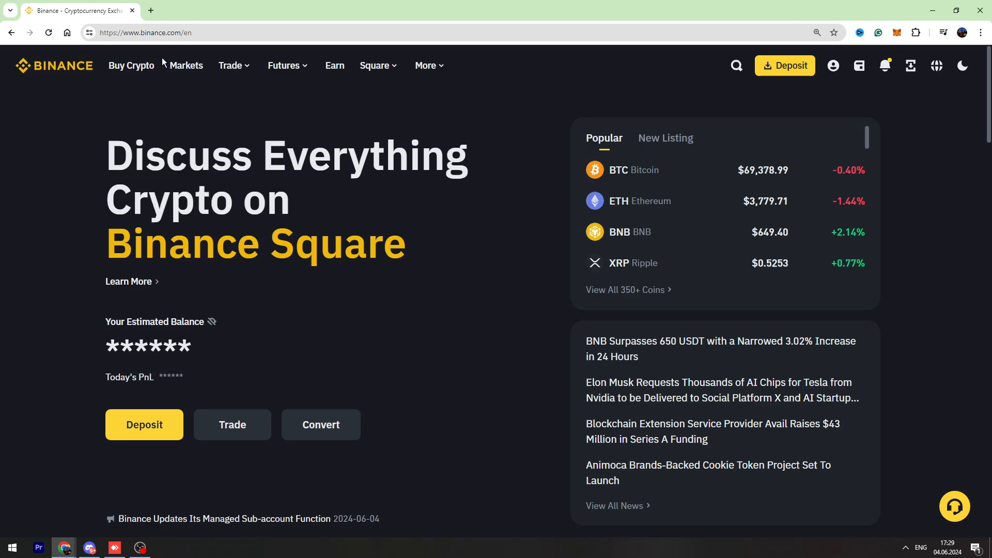
Go to the Spot wallet balances and bring up the USDT row's action menu
{"action": "left_click", "coordinate": [859, 65]}
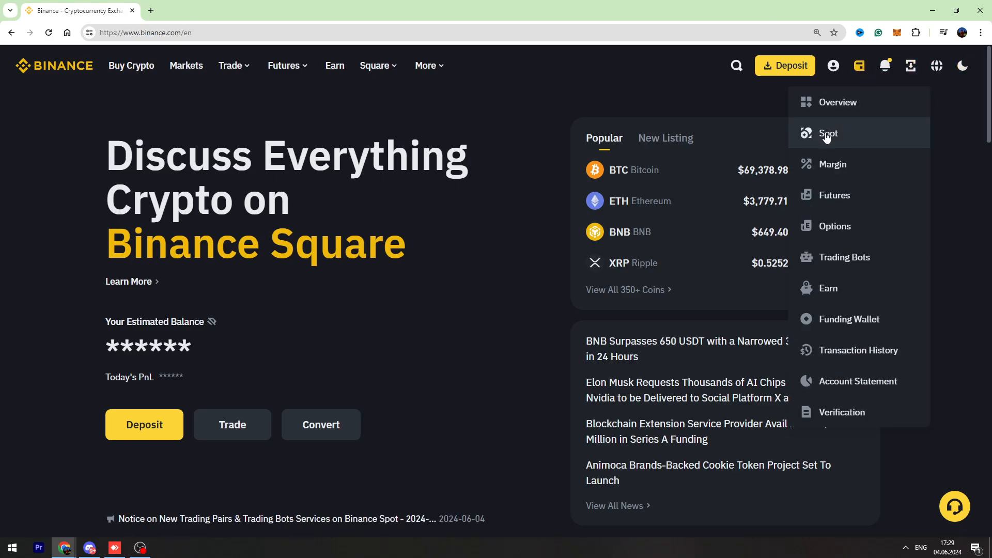
{"action": "left_click", "coordinate": [828, 133]}
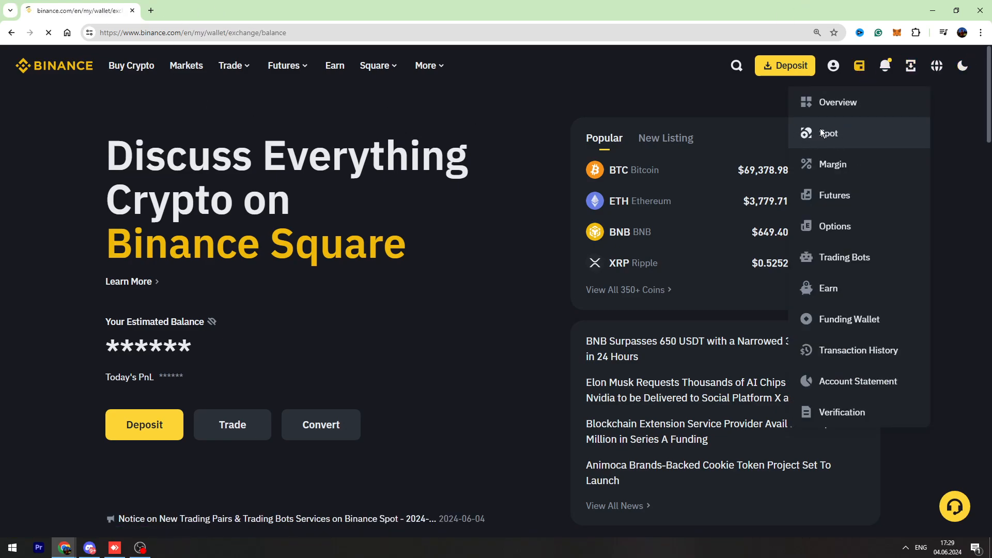
{"action": "left_click", "coordinate": [828, 133]}
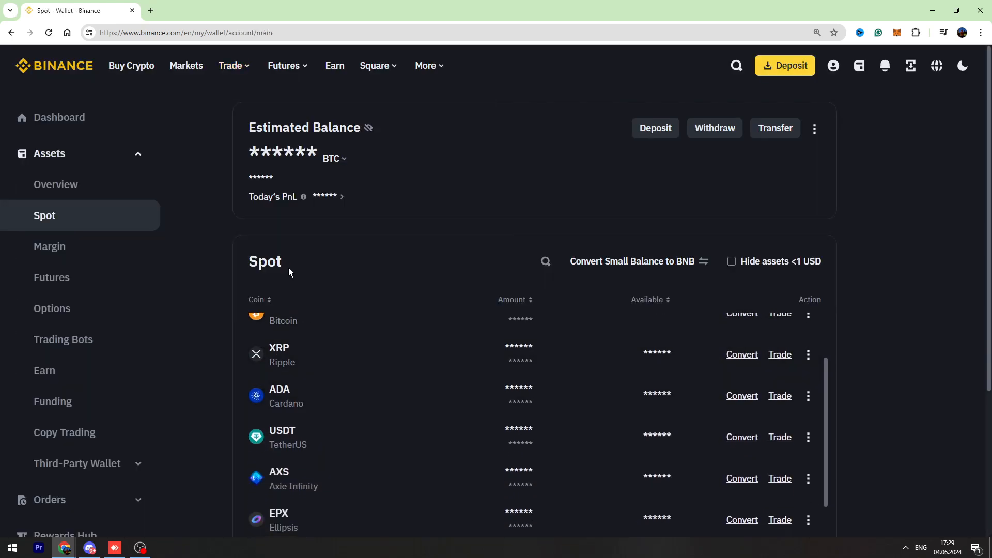
{"action": "scroll", "scroll_direction": "down", "scroll_amount": 3}
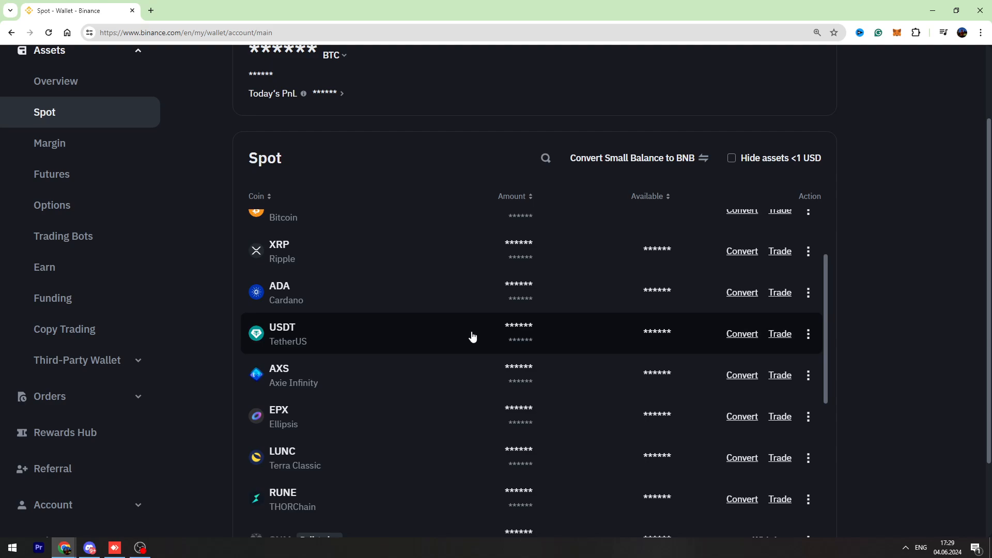
{"action": "left_click", "coordinate": [809, 334]}
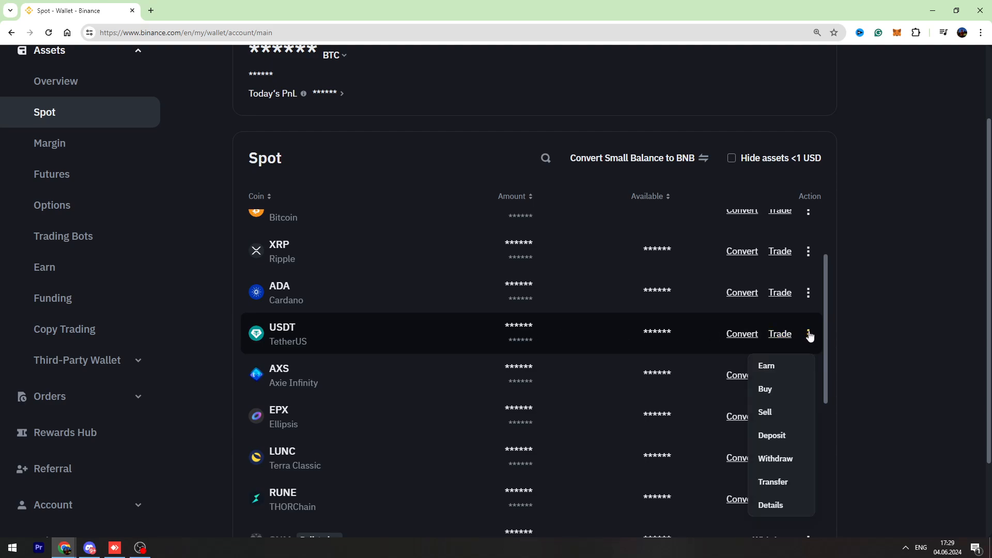
{"action": "mouse_move", "coordinate": [771, 435]}
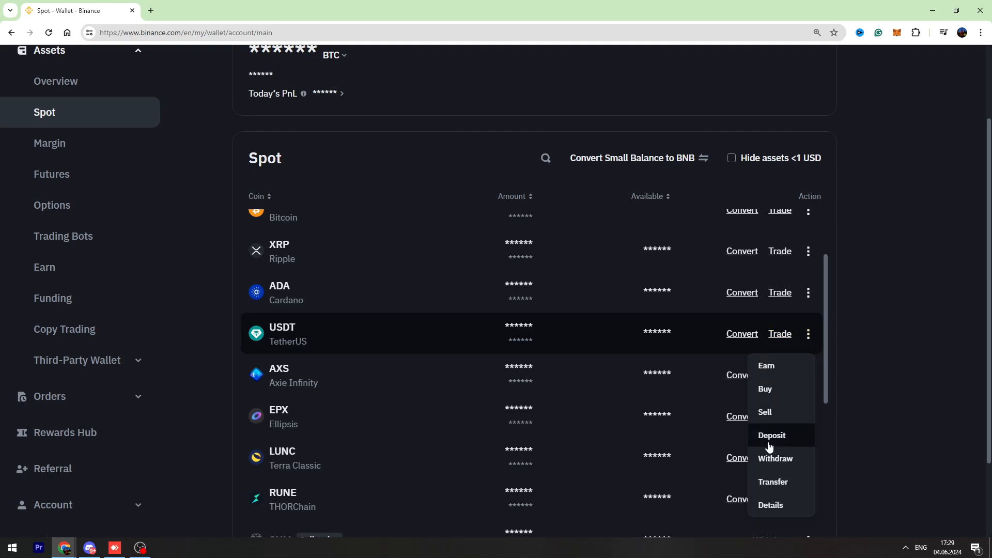
Choose Deposit for USDT, reaching the Deposit Crypto page with USDT as the coin
{"action": "left_click", "coordinate": [771, 435]}
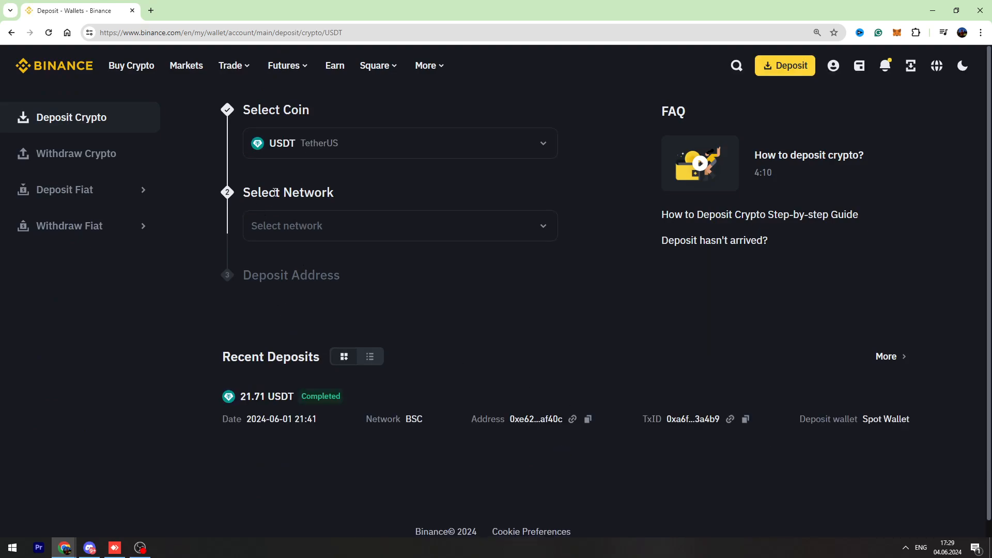
{"action": "left_click", "coordinate": [399, 226]}
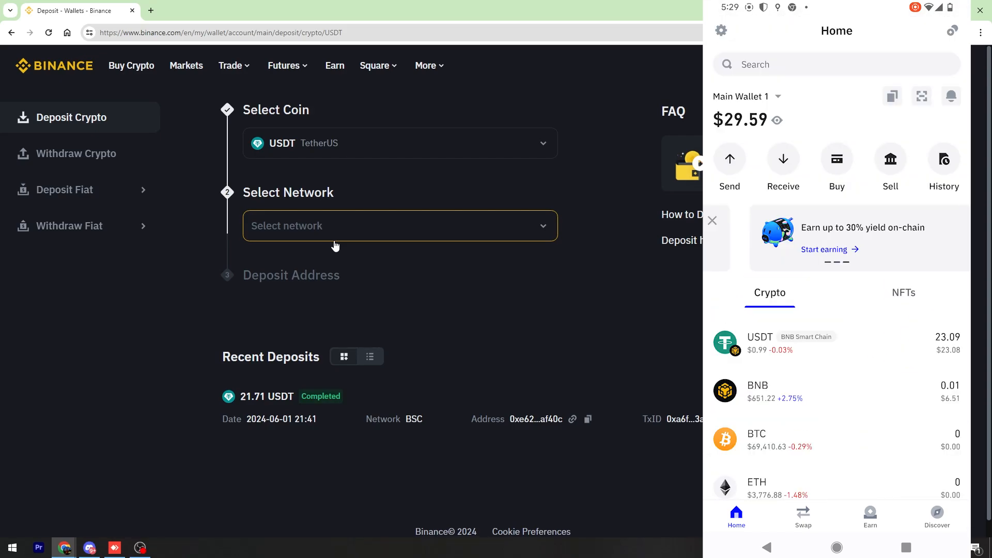
Select BSC BNB Smart Chain (BEP20) as the deposit network, revealing the USDT address
{"action": "left_click", "coordinate": [399, 226]}
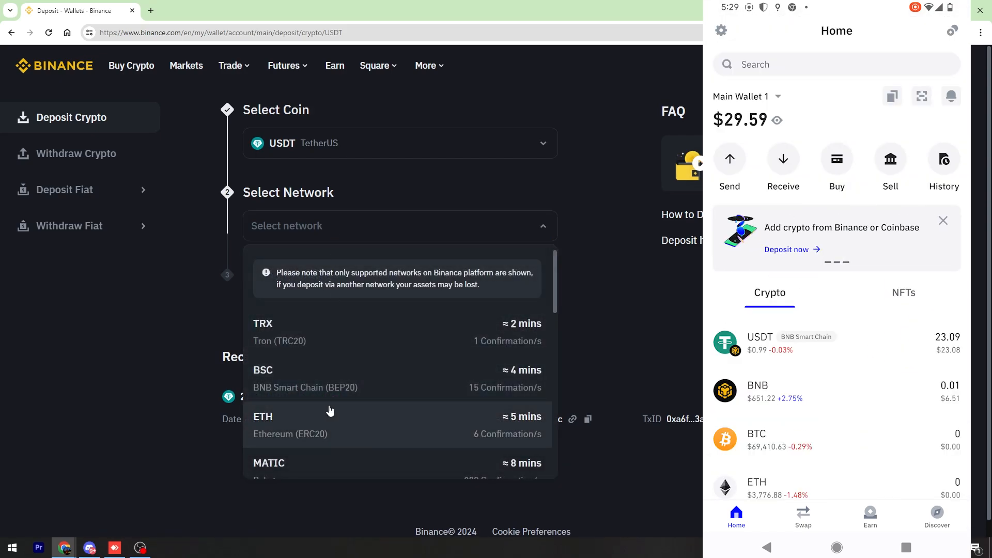
{"action": "mouse_move", "coordinate": [357, 393]}
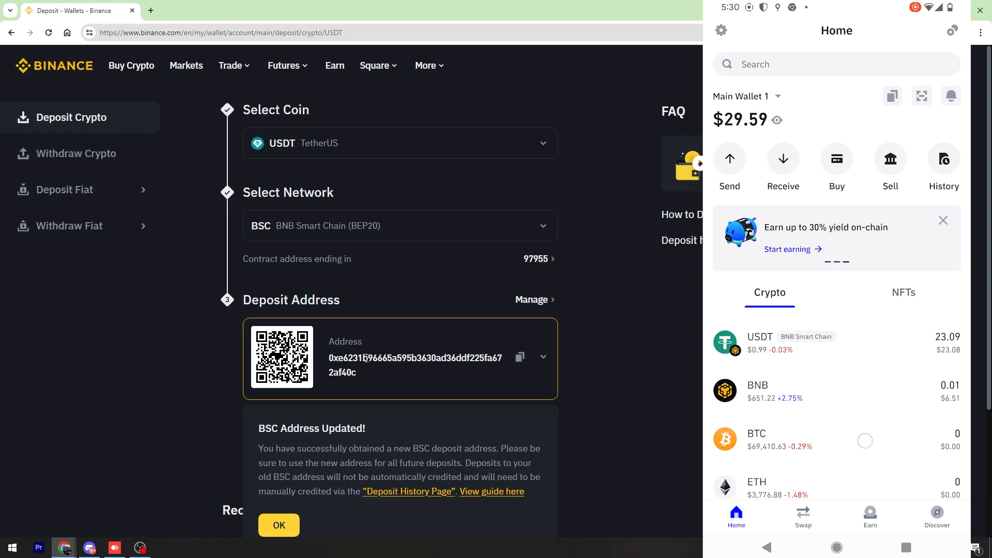
{"action": "scroll", "scroll_direction": "down", "scroll_amount": 3}
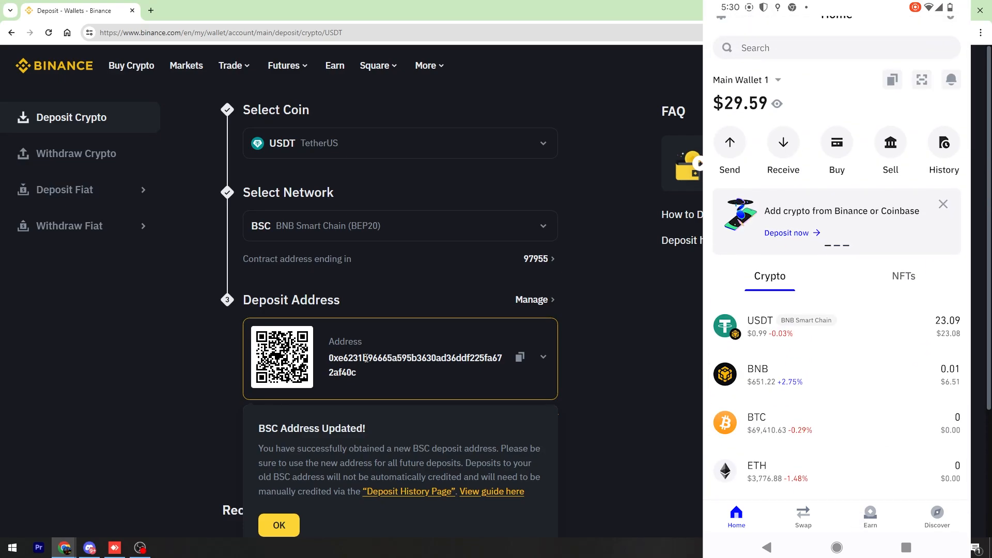
Start a USDT BEP20 send to the pasted Binance address for 23.09 USDT and review the transfer
{"action": "left_click", "coordinate": [760, 326]}
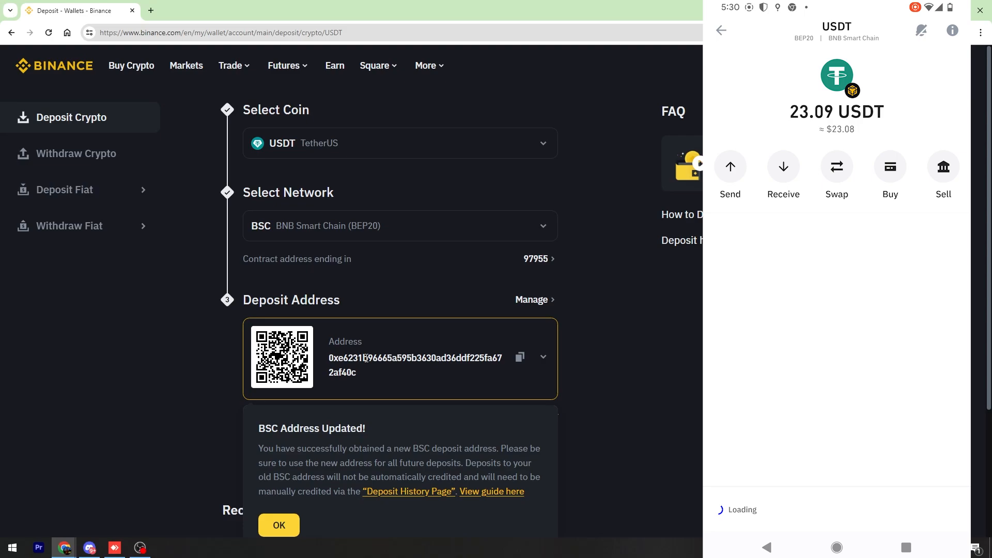
{"action": "left_click", "coordinate": [730, 167]}
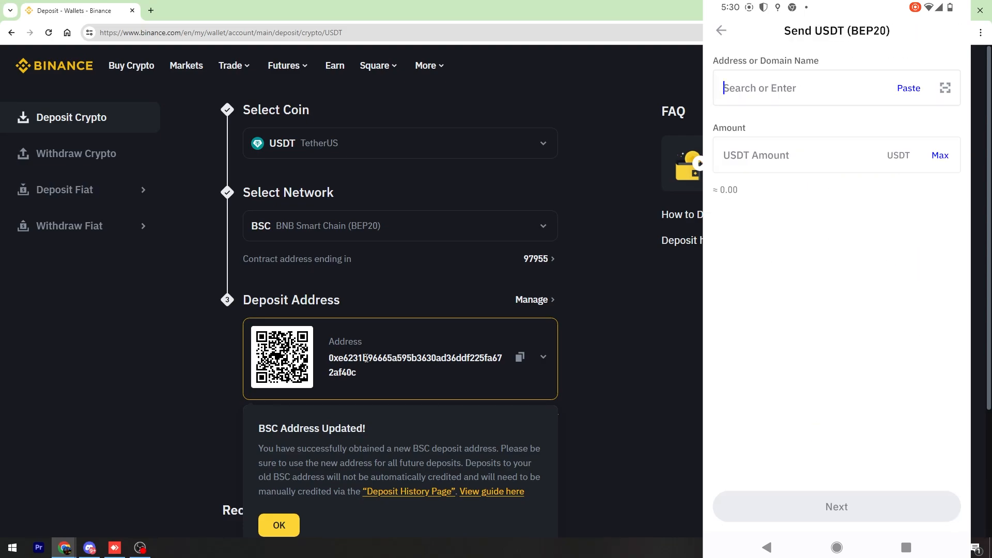
{"action": "left_click", "coordinate": [804, 88]}
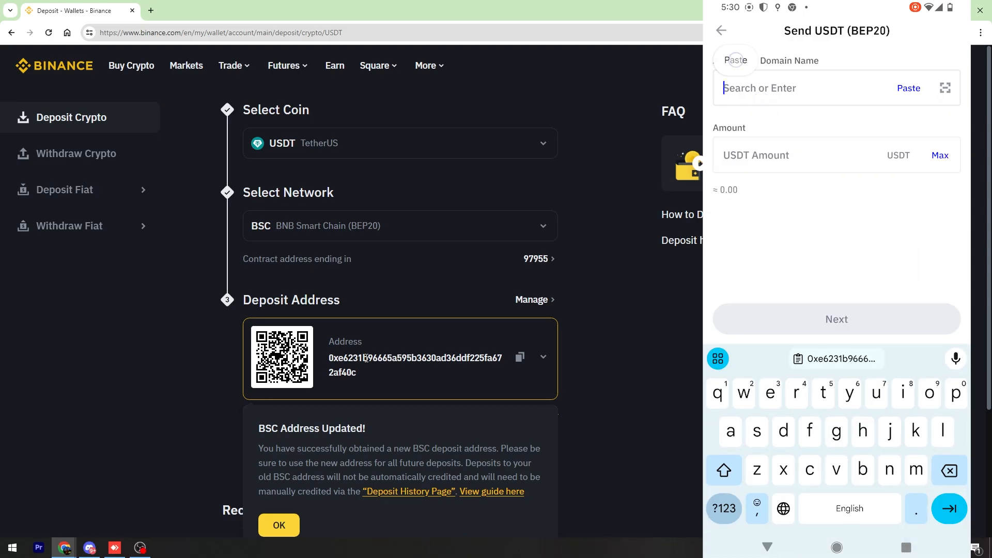
{"action": "left_click", "coordinate": [907, 88]}
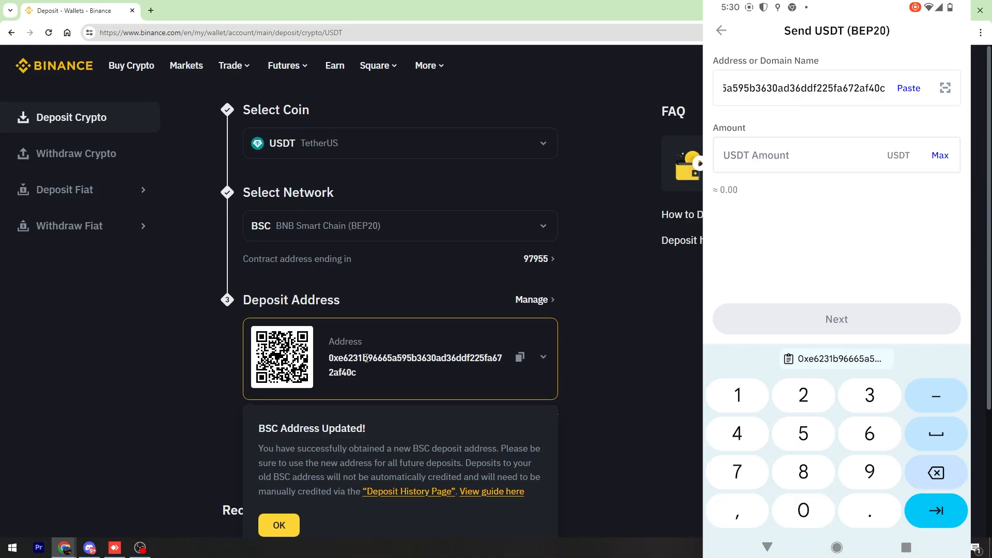
{"action": "type", "text": "23.09"}
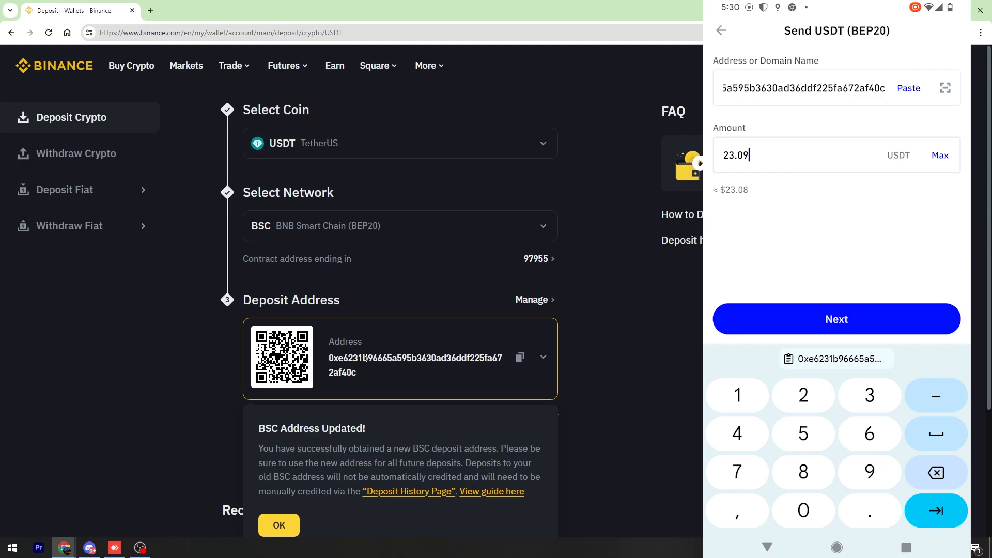
{"action": "left_click", "coordinate": [836, 319]}
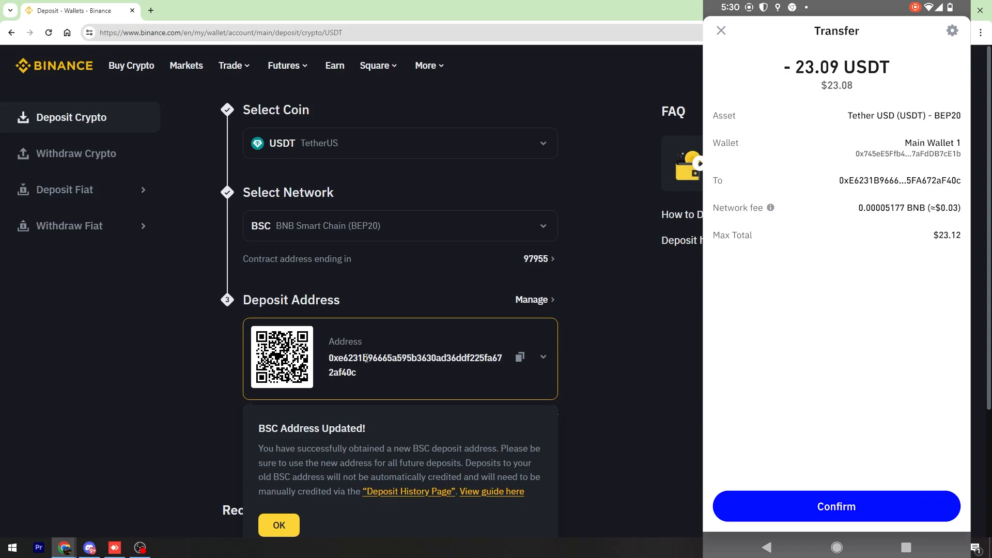
Confirm the 23.09 USDT transfer and dismiss the processing notice back to Home
{"action": "left_click", "coordinate": [720, 30]}
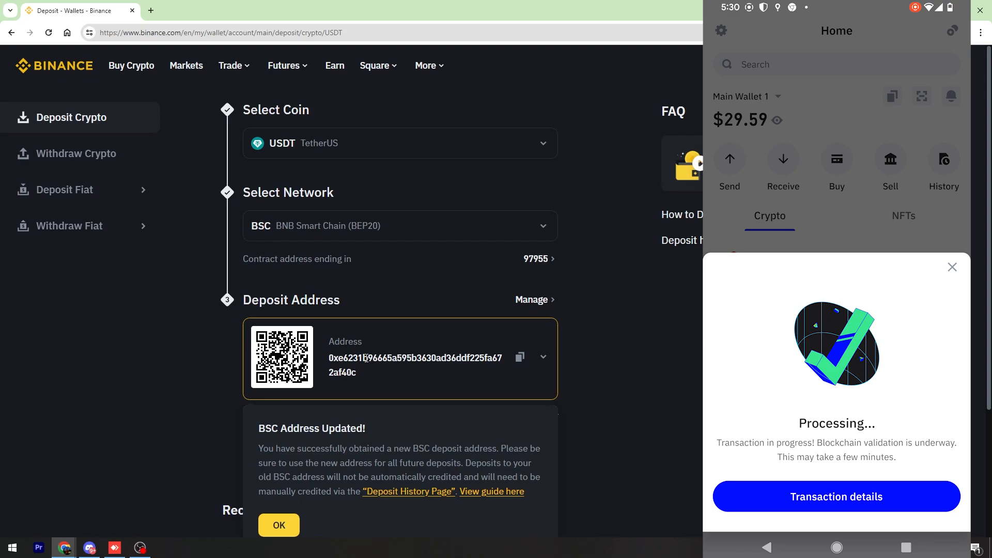
{"action": "left_click", "coordinate": [952, 267]}
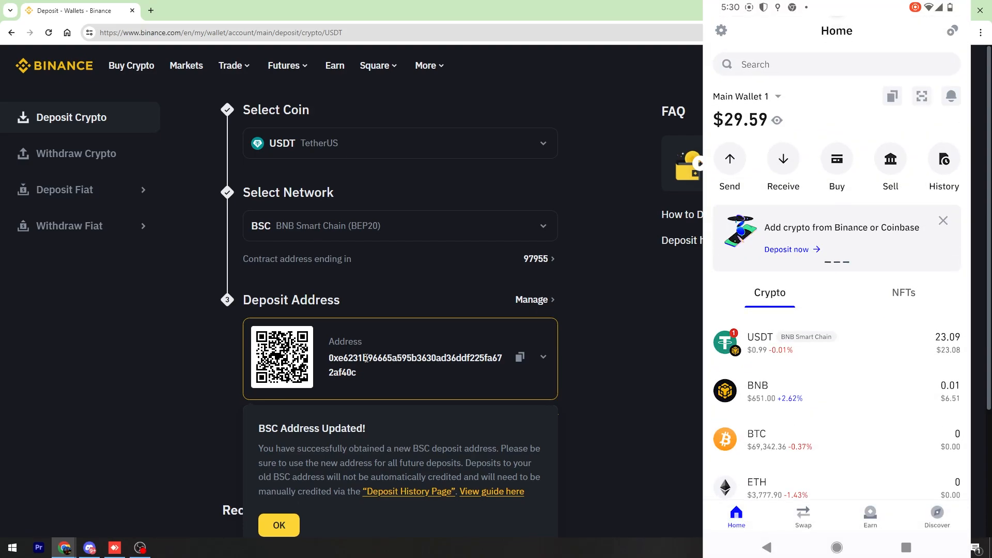
{"action": "scroll", "scroll_direction": "down", "scroll_amount": 3}
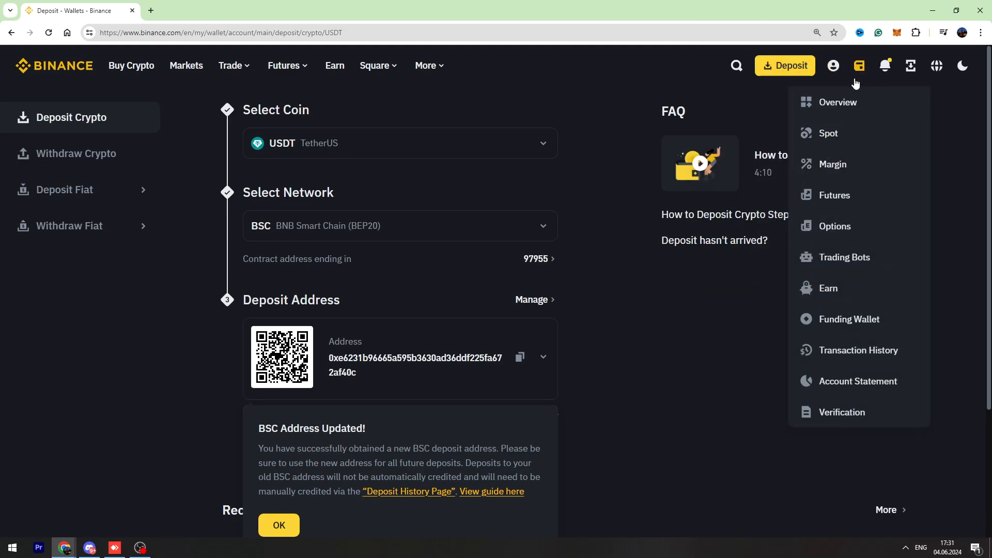
{"action": "mouse_move", "coordinate": [838, 129]}
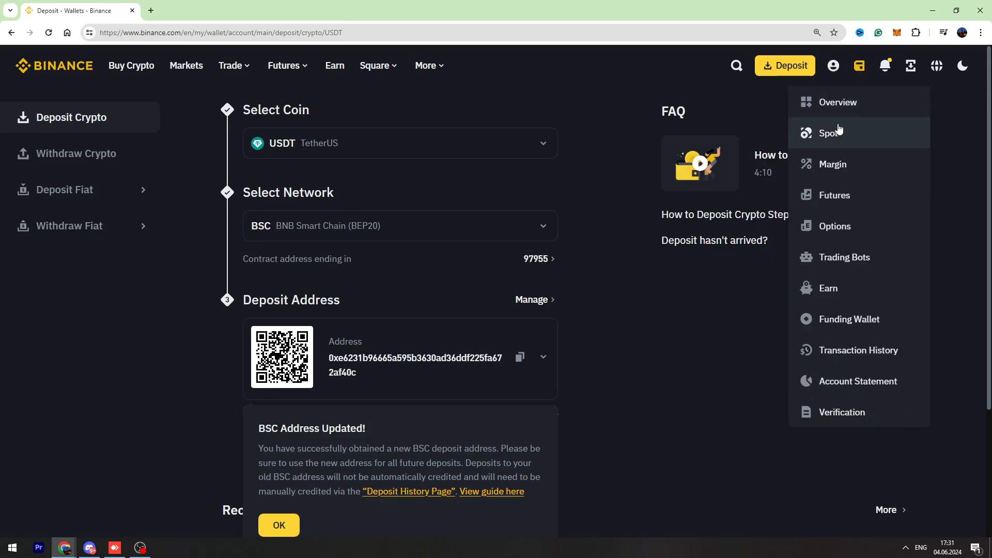
Return to the Spot wallet and unhide the balances, showing USDT at 0.00241828
{"action": "left_click", "coordinate": [830, 133]}
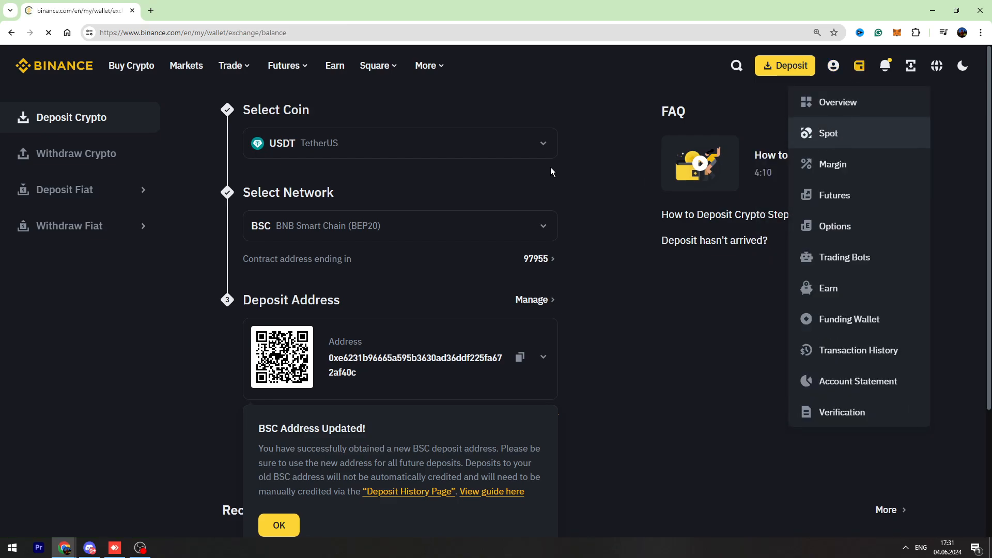
{"action": "left_click", "coordinate": [827, 134]}
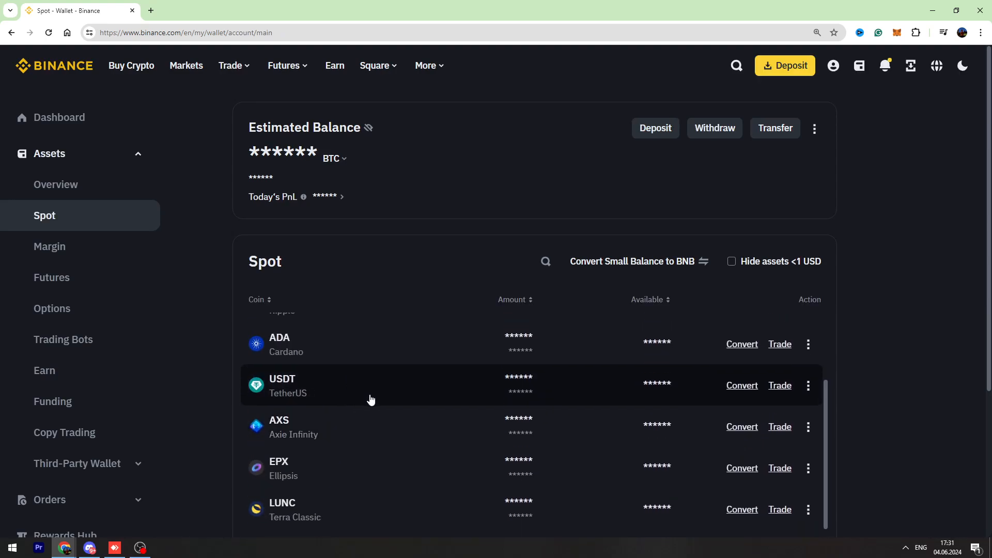
{"action": "left_click", "coordinate": [367, 128]}
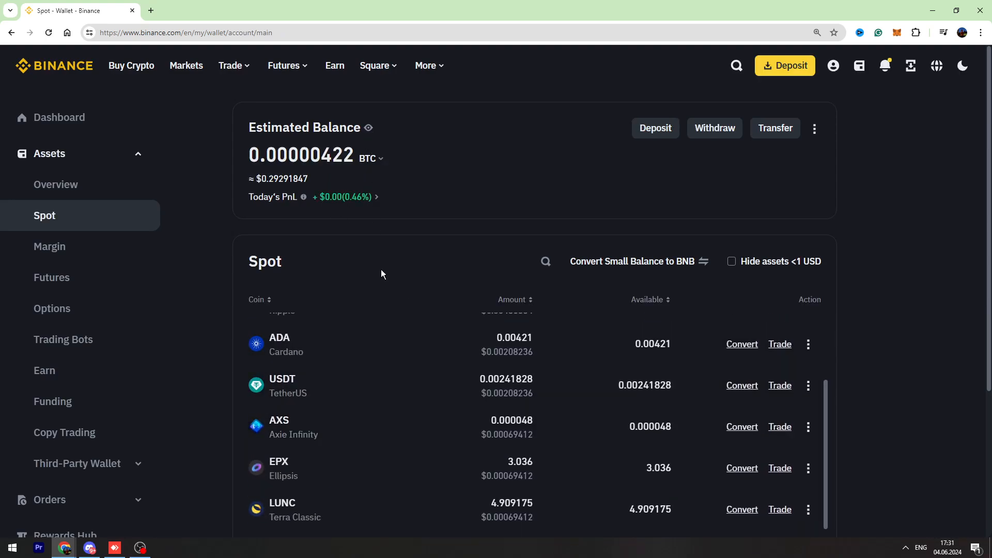
{"action": "mouse_move", "coordinate": [484, 394]}
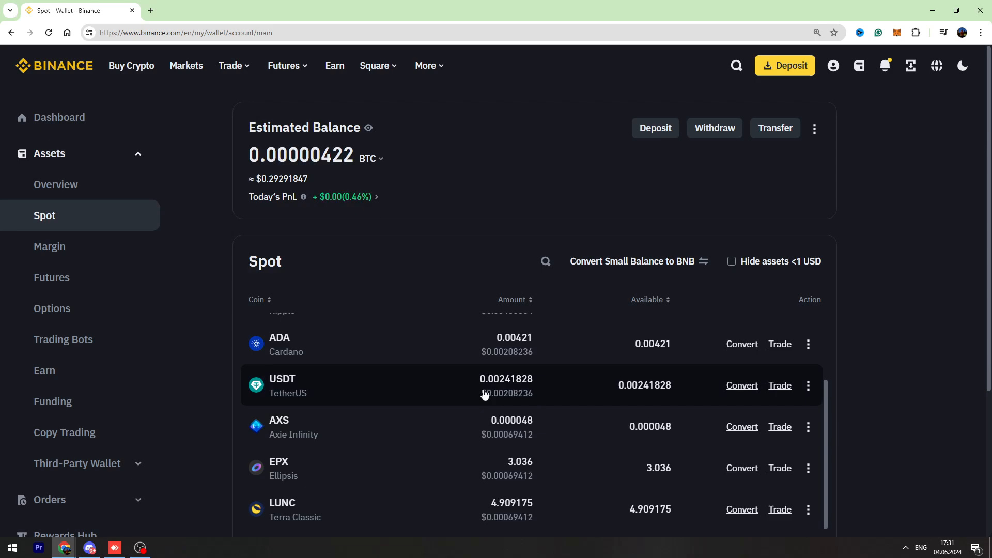
{"action": "mouse_move", "coordinate": [500, 382]}
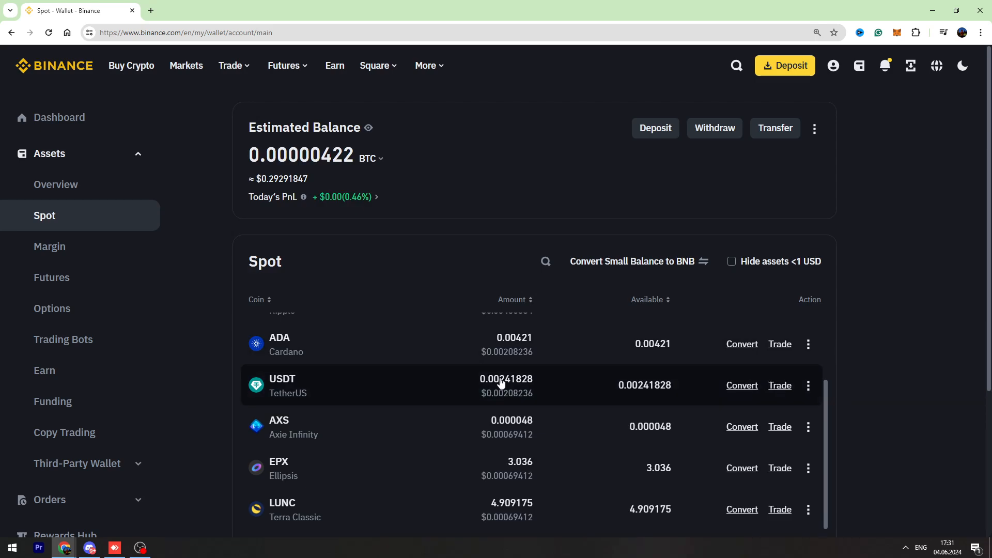
{"action": "left_click", "coordinate": [49, 32]}
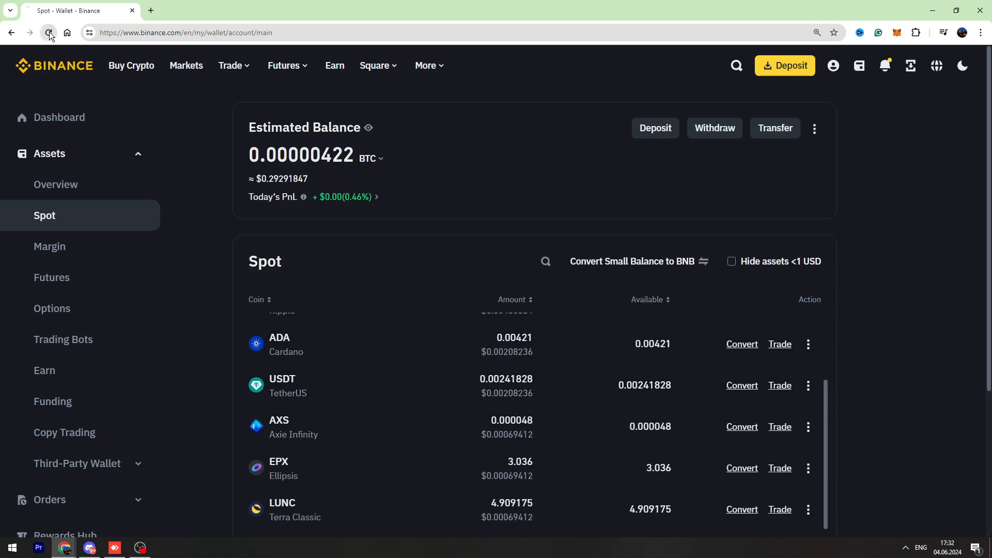
Reload the Spot wallet so USDT shows 23.09241828 with a +23.09 deposit in history
{"action": "left_click", "coordinate": [48, 33]}
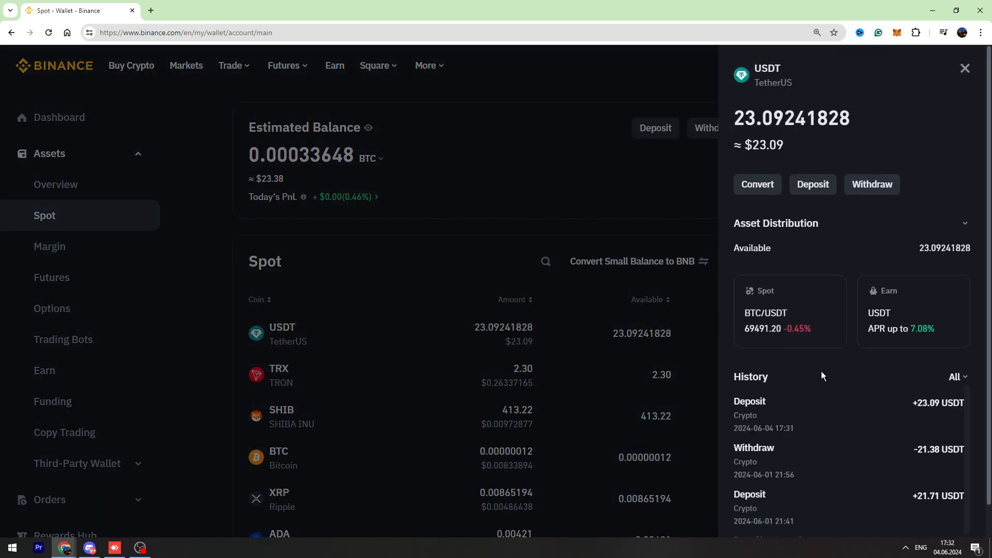
{"action": "scroll", "scroll_direction": "down", "scroll_amount": 3}
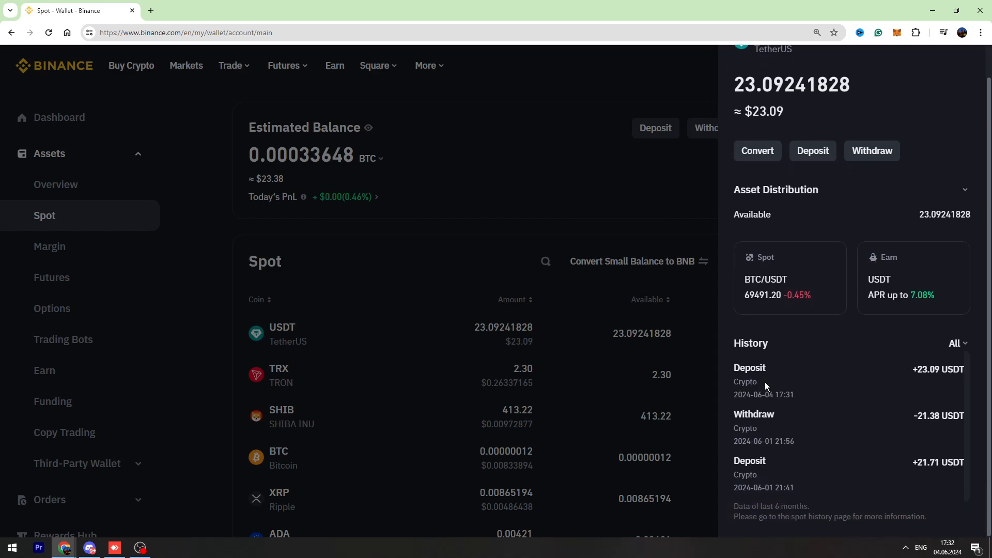
{"action": "scroll", "scroll_direction": "up", "scroll_amount": 3}
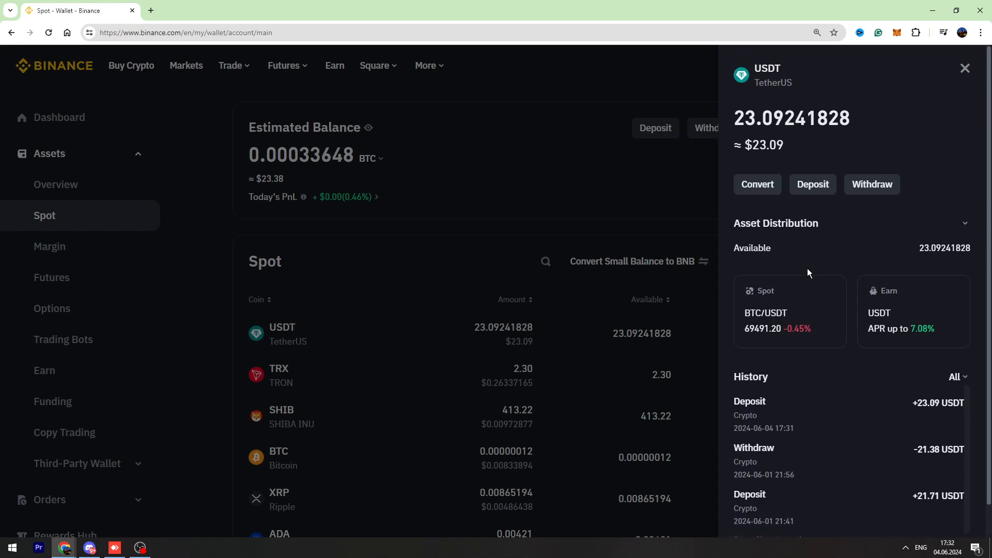